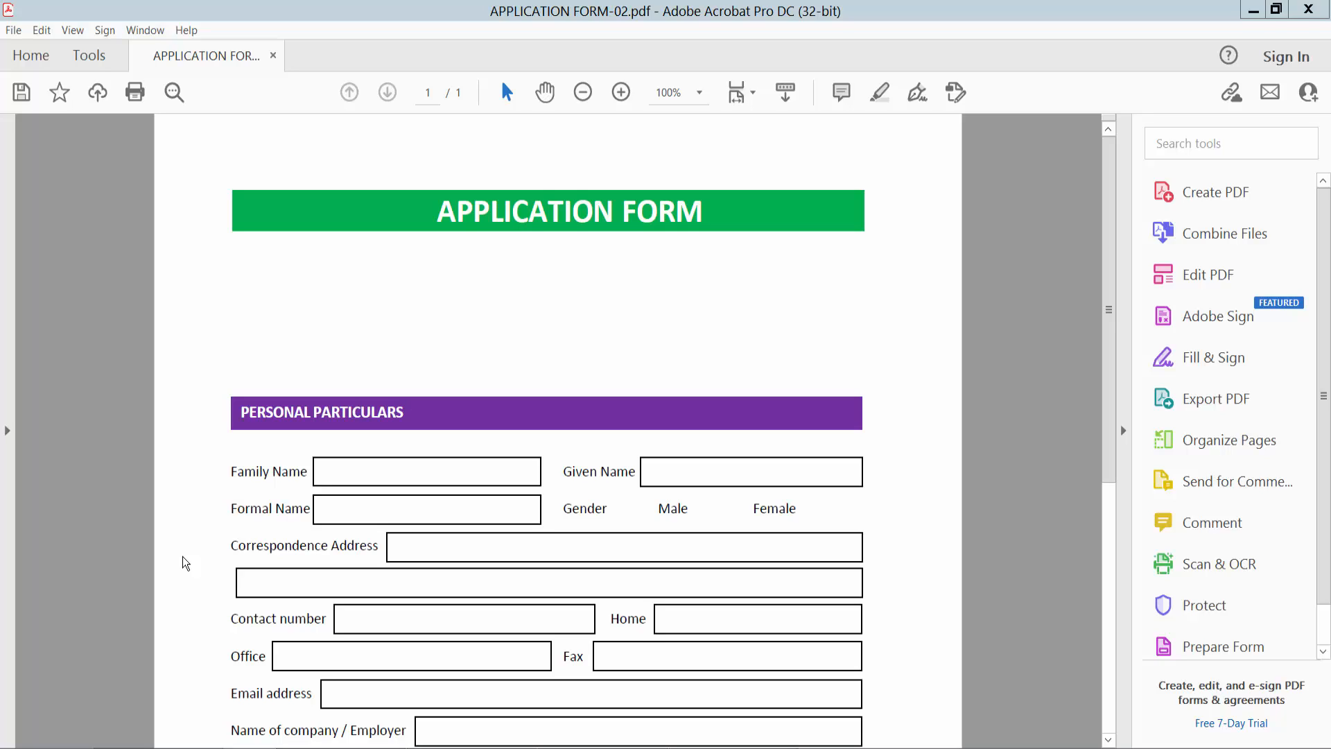
mouse_move(241, 386)
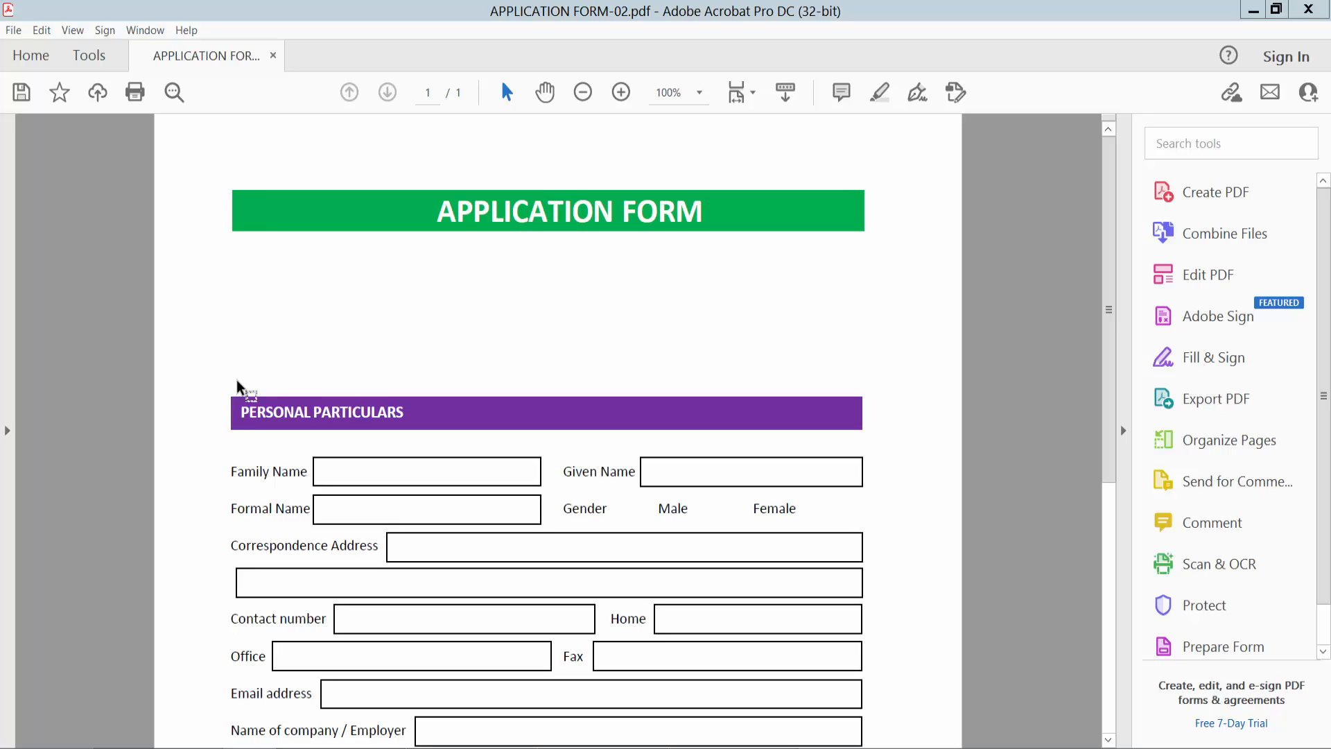
mouse_move(489, 312)
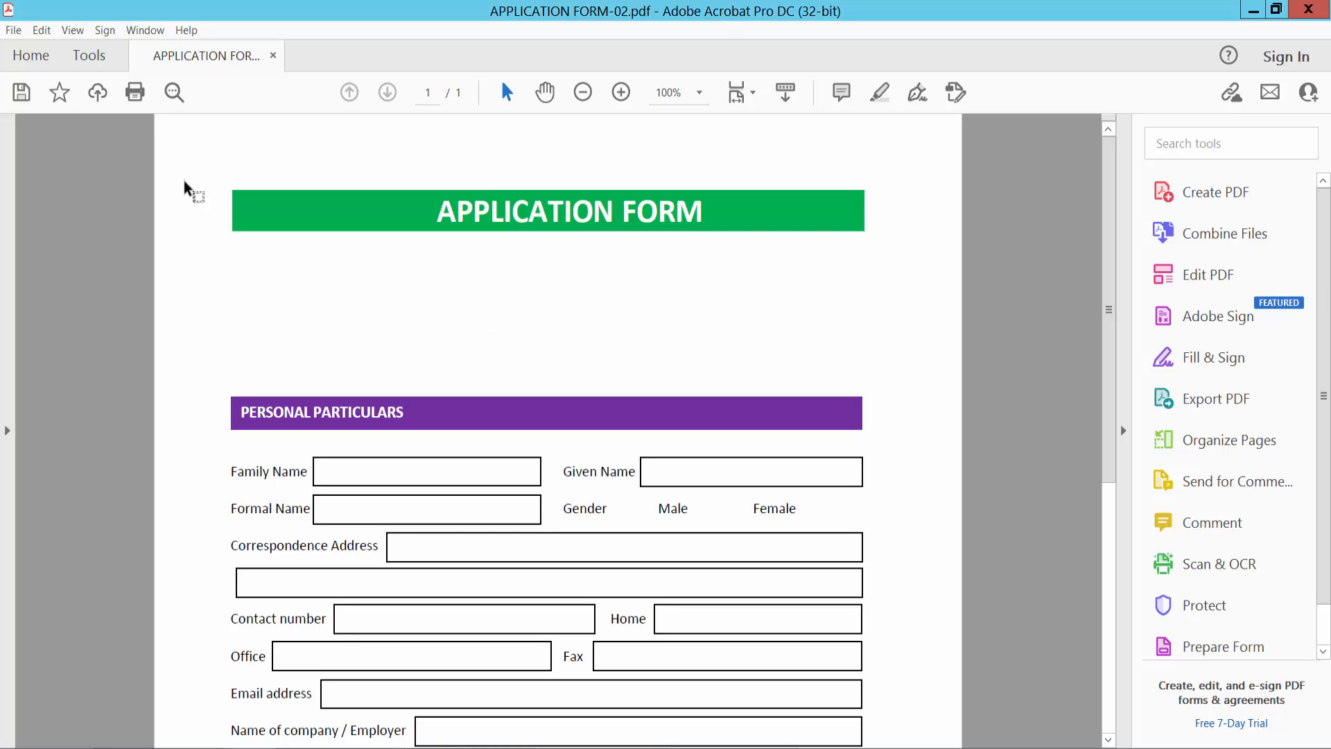
Start Prepare Form on the application PDF and save its pending changes
click(88, 55)
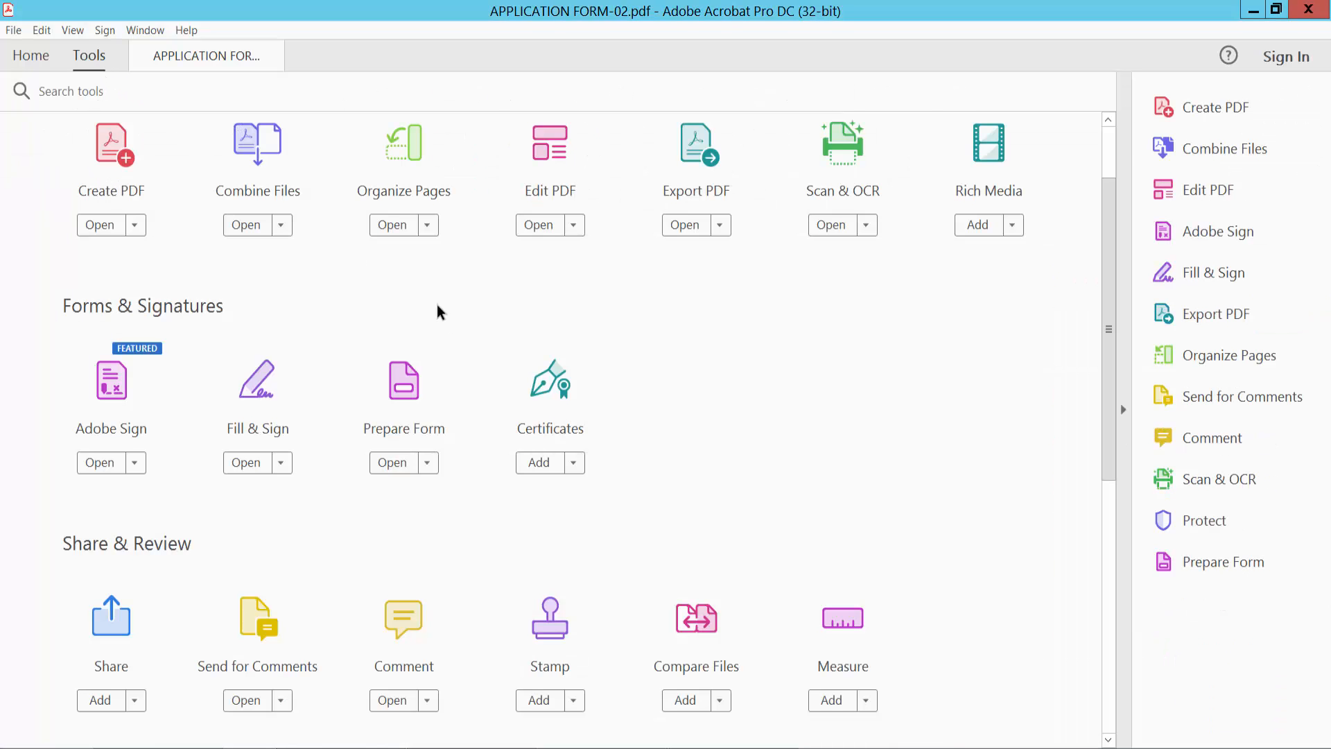
mouse_move(369, 495)
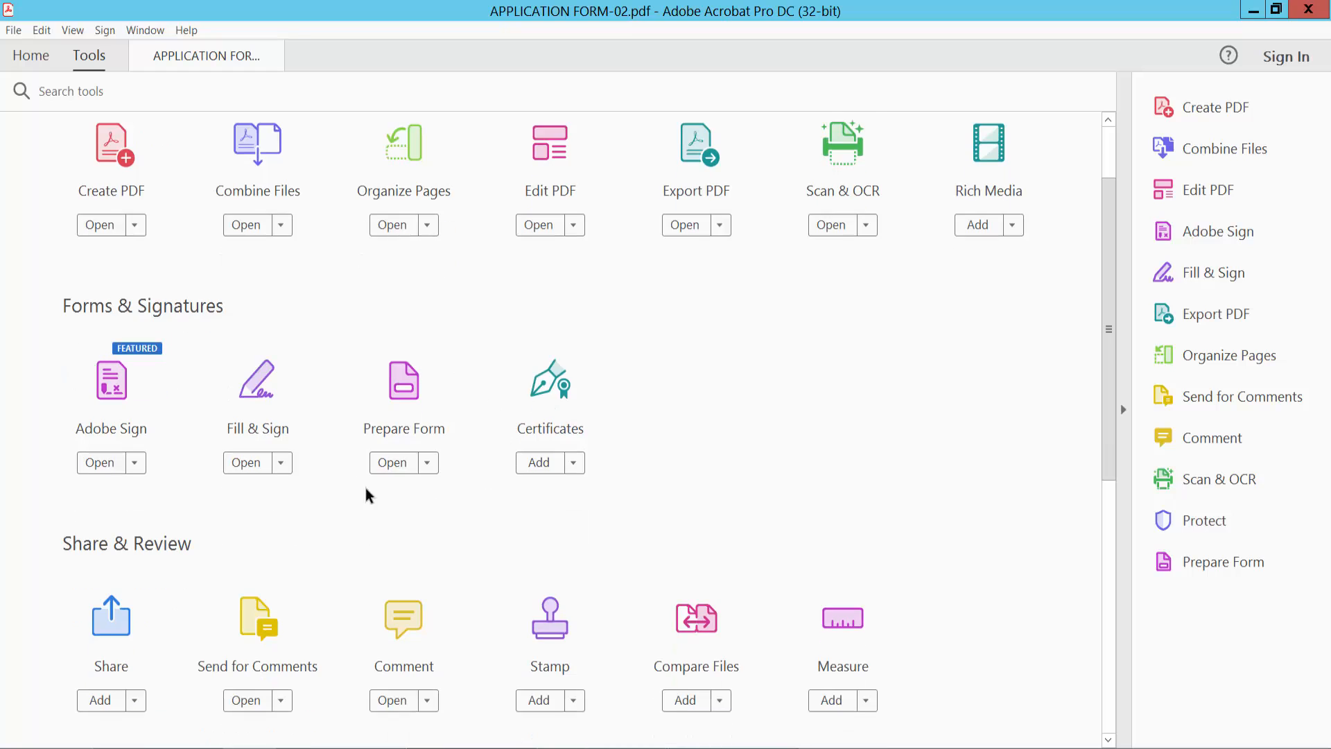
mouse_move(401, 397)
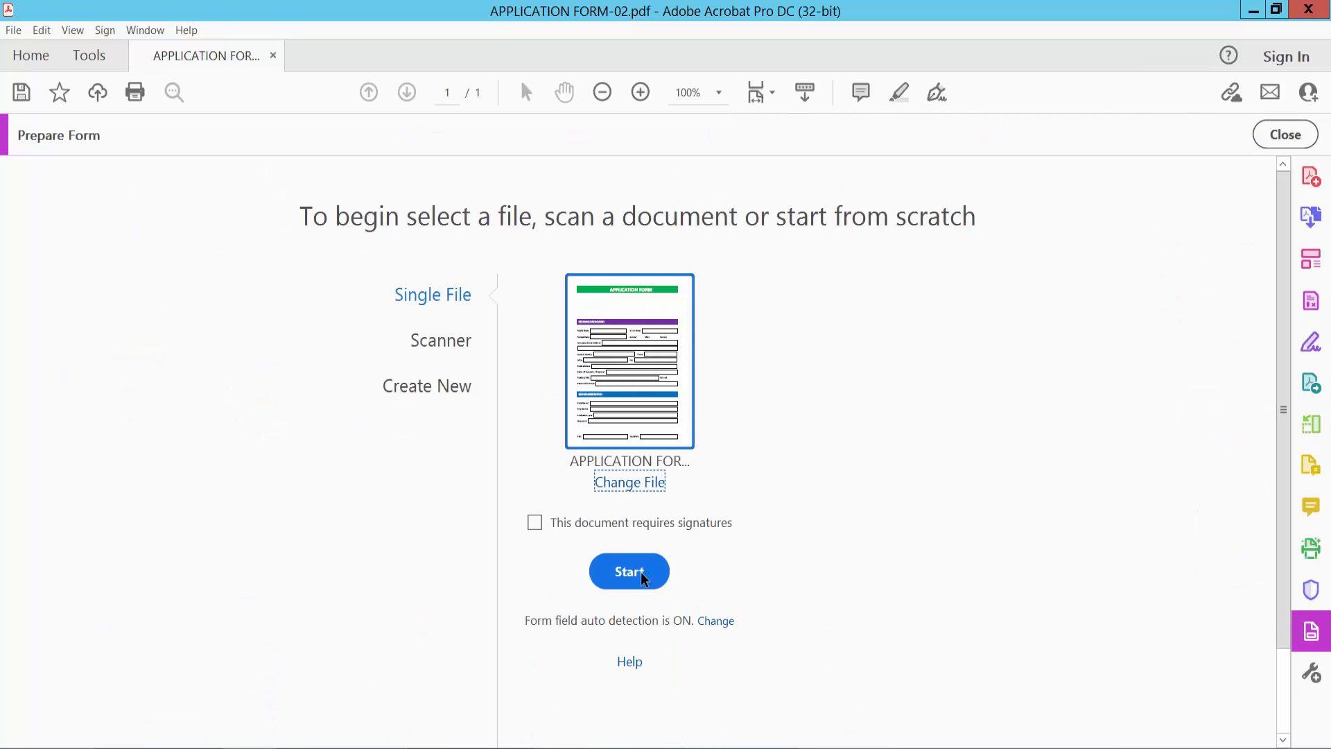
click(630, 572)
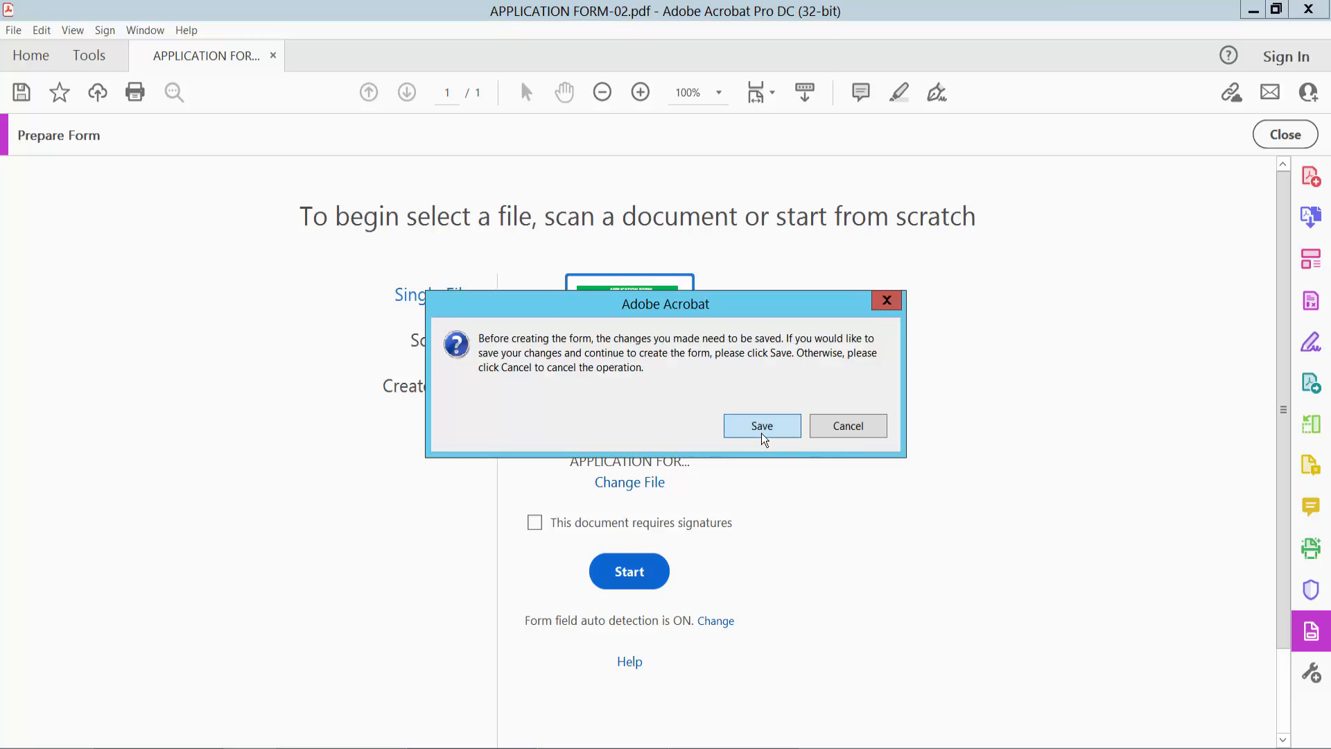
click(763, 426)
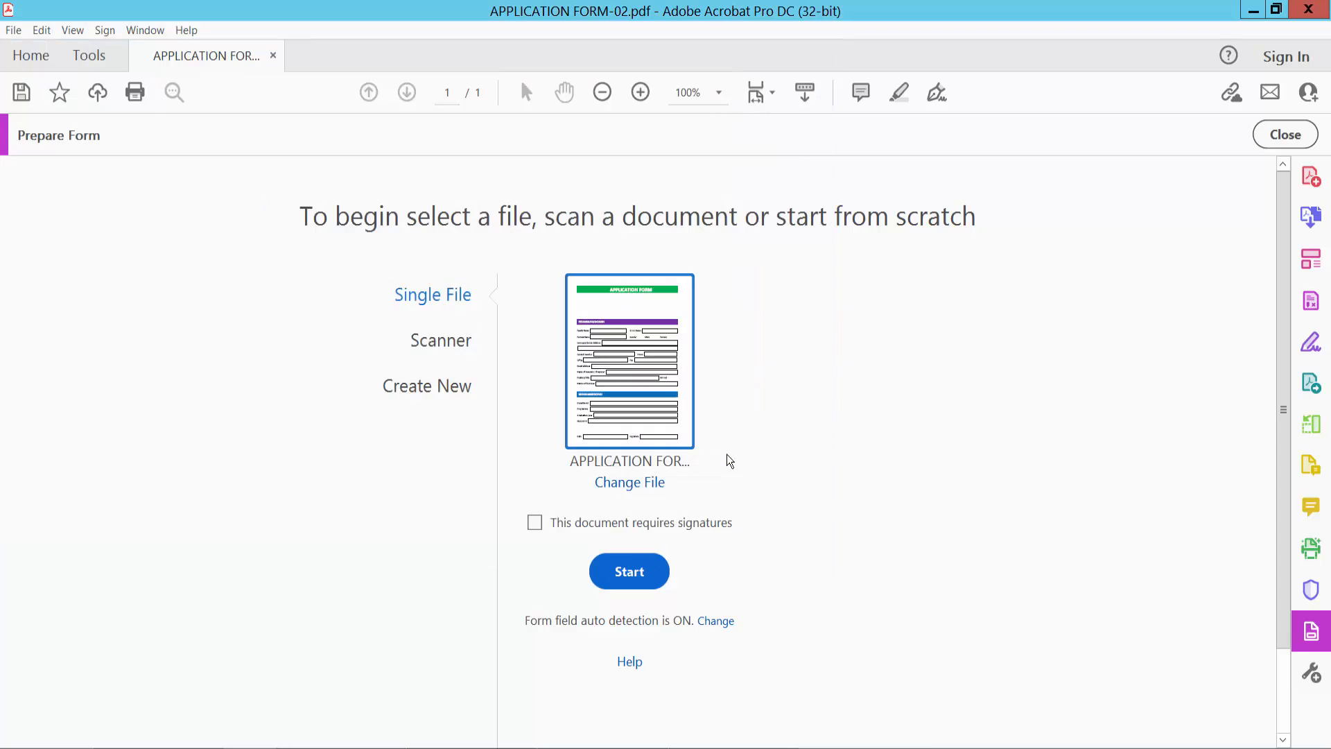
Place a new check box field (Check Box18) above the PERSONAL PARTICULARS heading
click(630, 571)
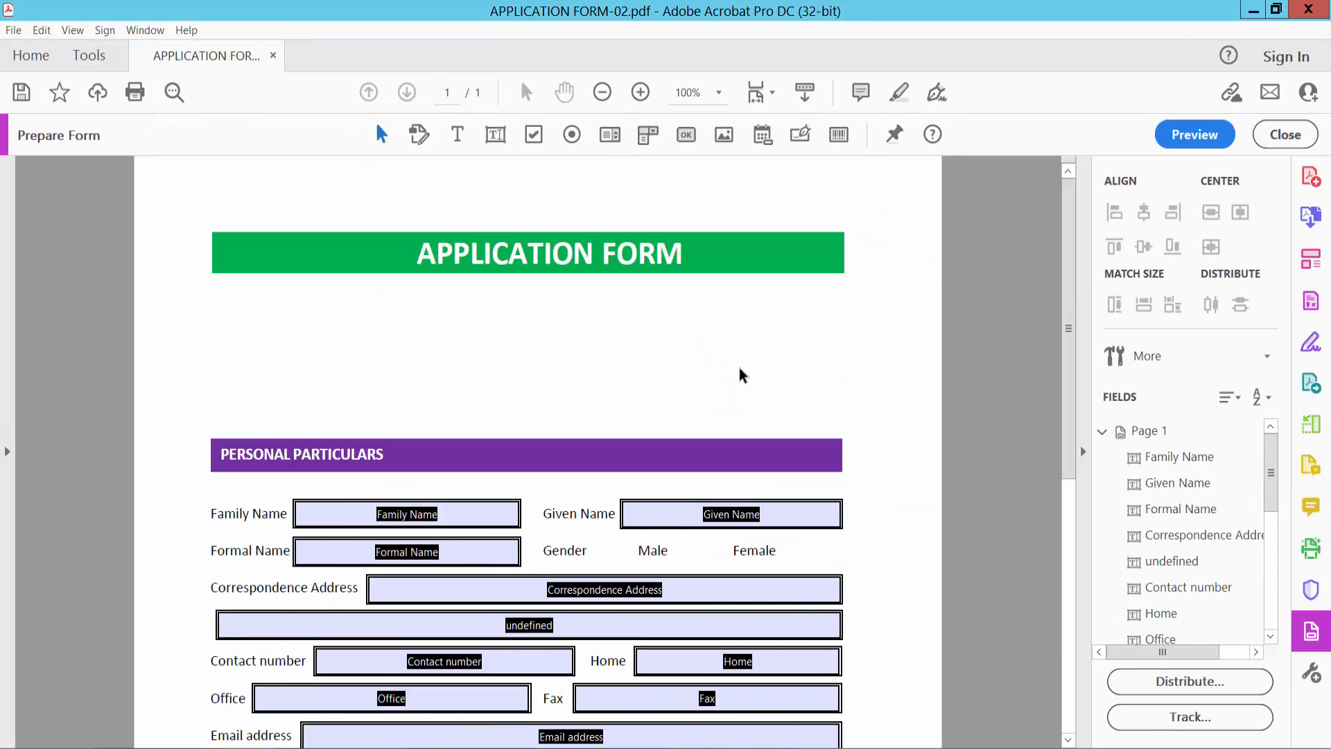
click(532, 135)
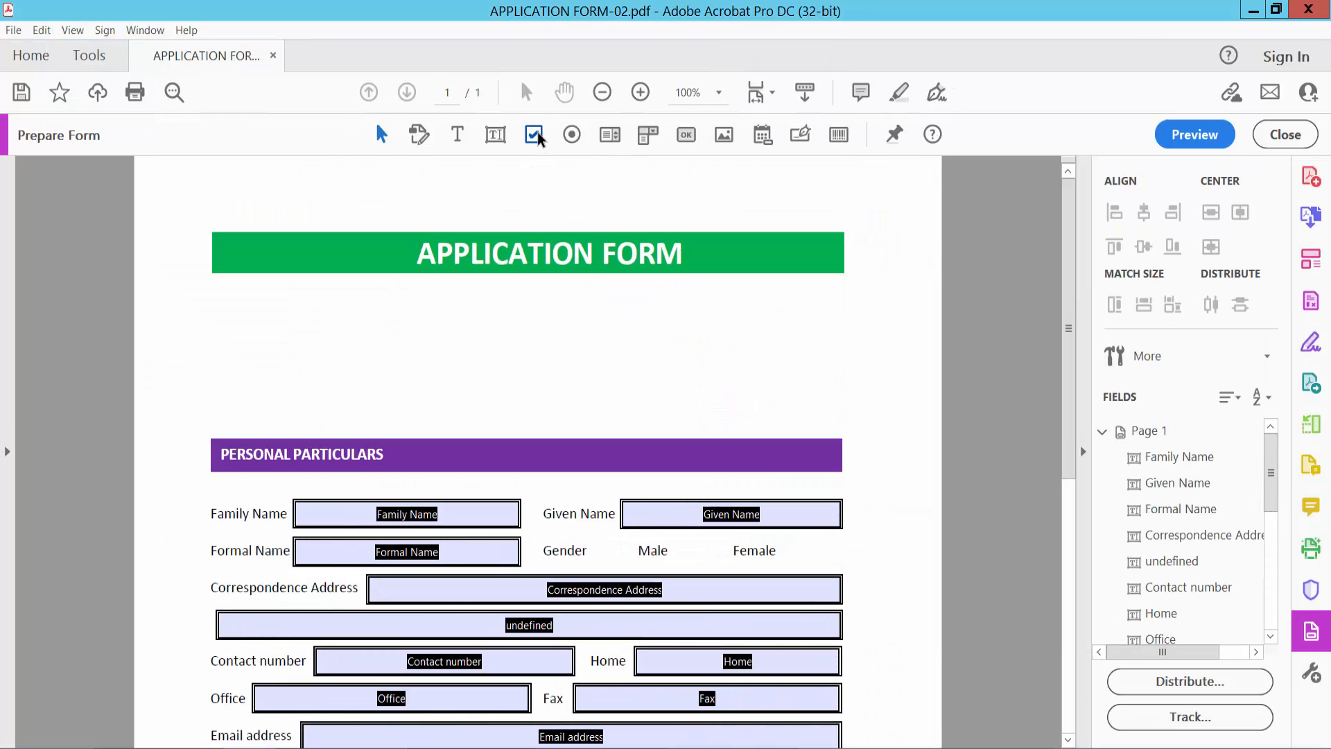
click(534, 134)
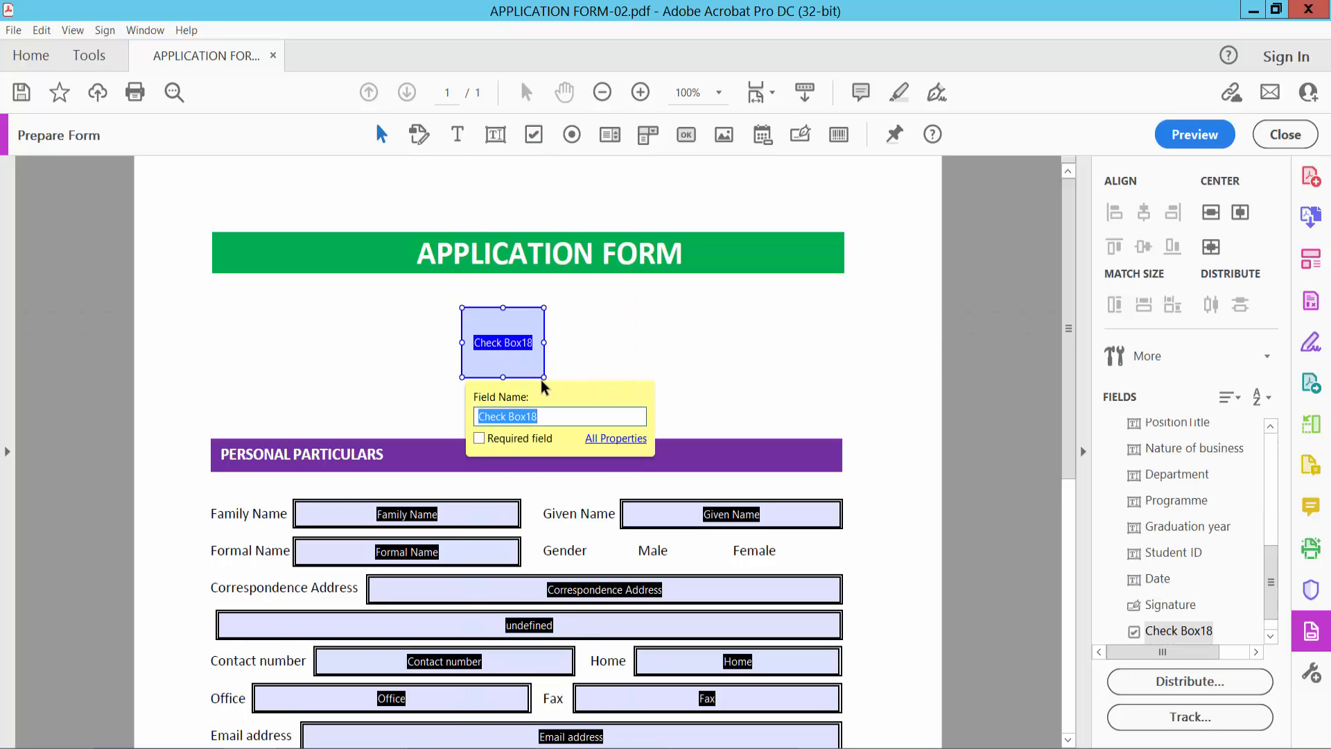
mouse_move(510, 344)
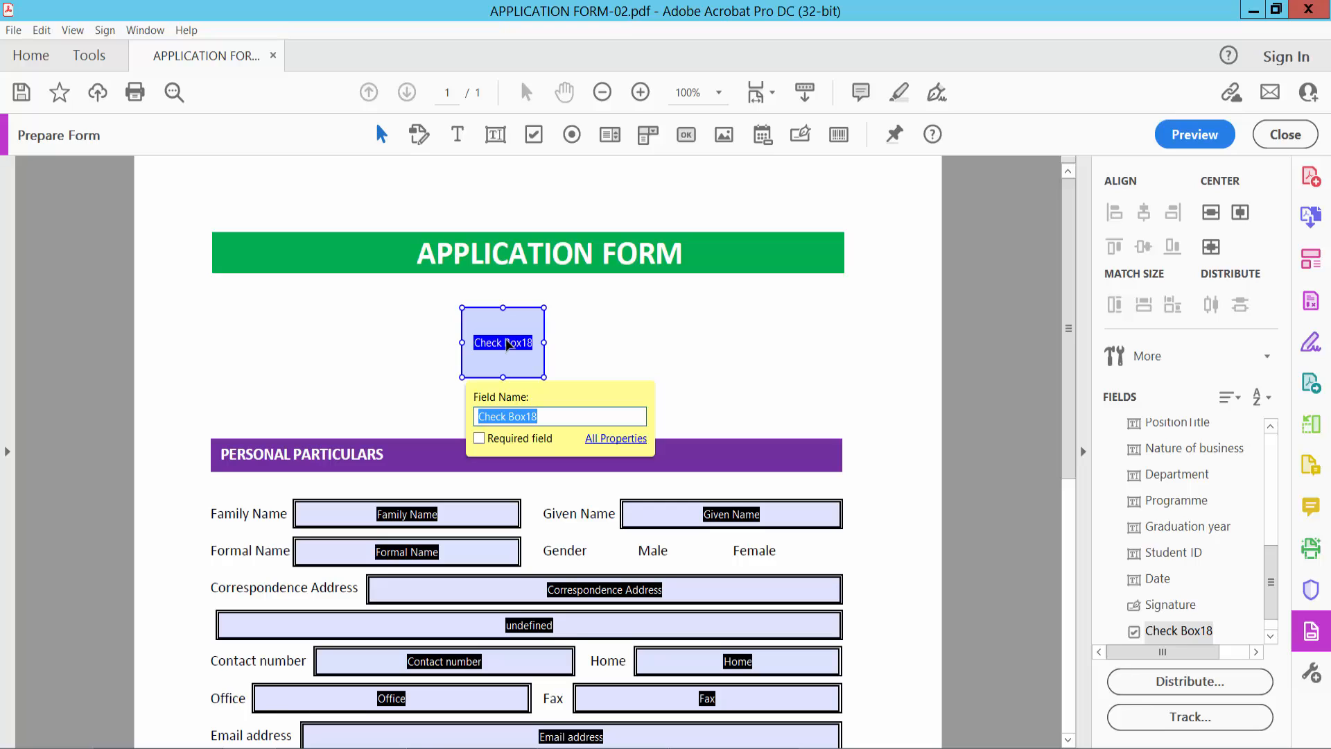
Show the Check Box Properties dialog for the new Check Box18 field
click(616, 439)
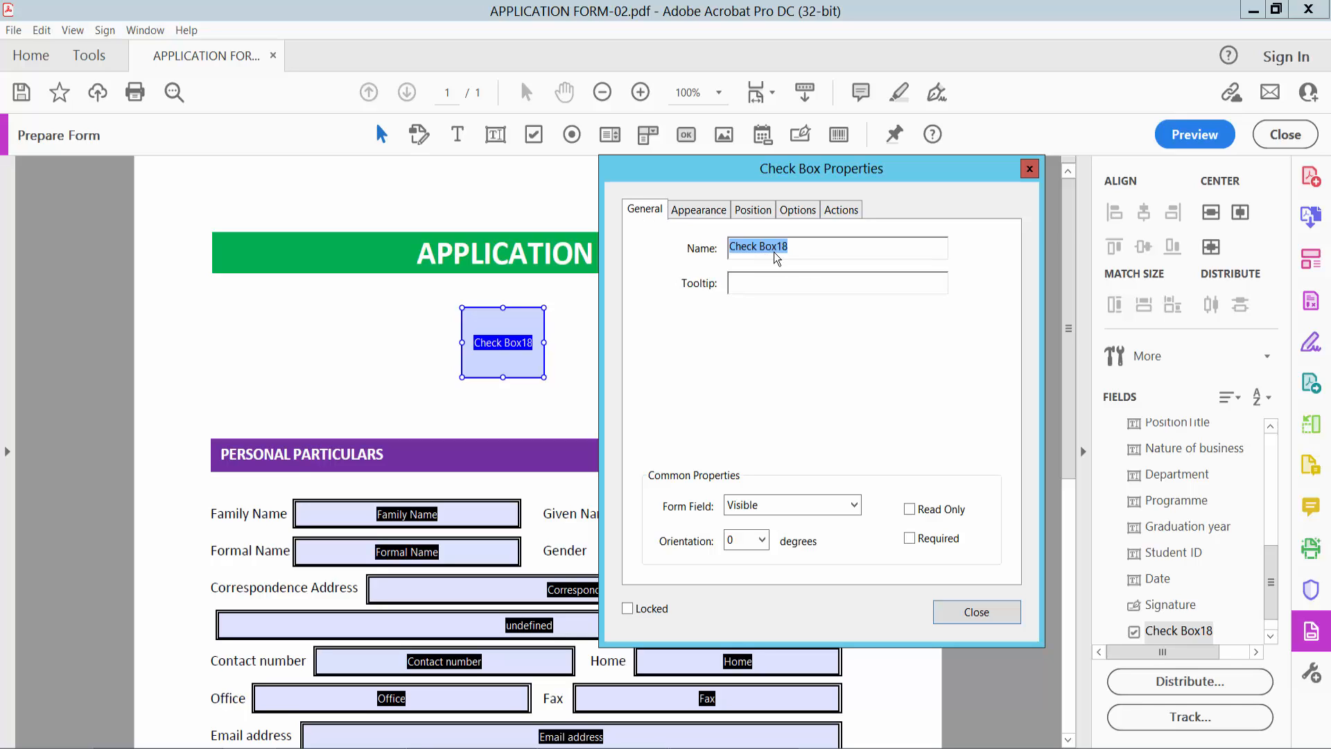
On Appearance, set the border colour and the check symbol (text) colour to red
click(699, 210)
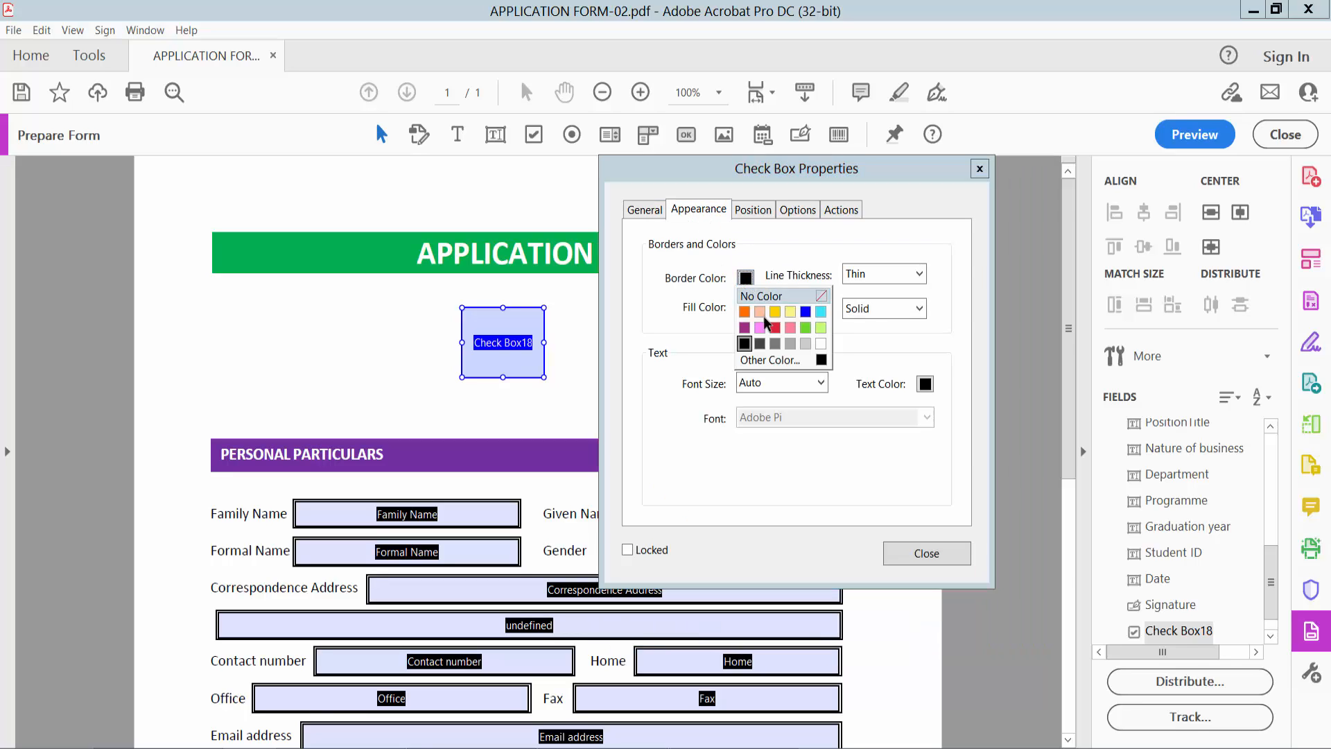
click(789, 328)
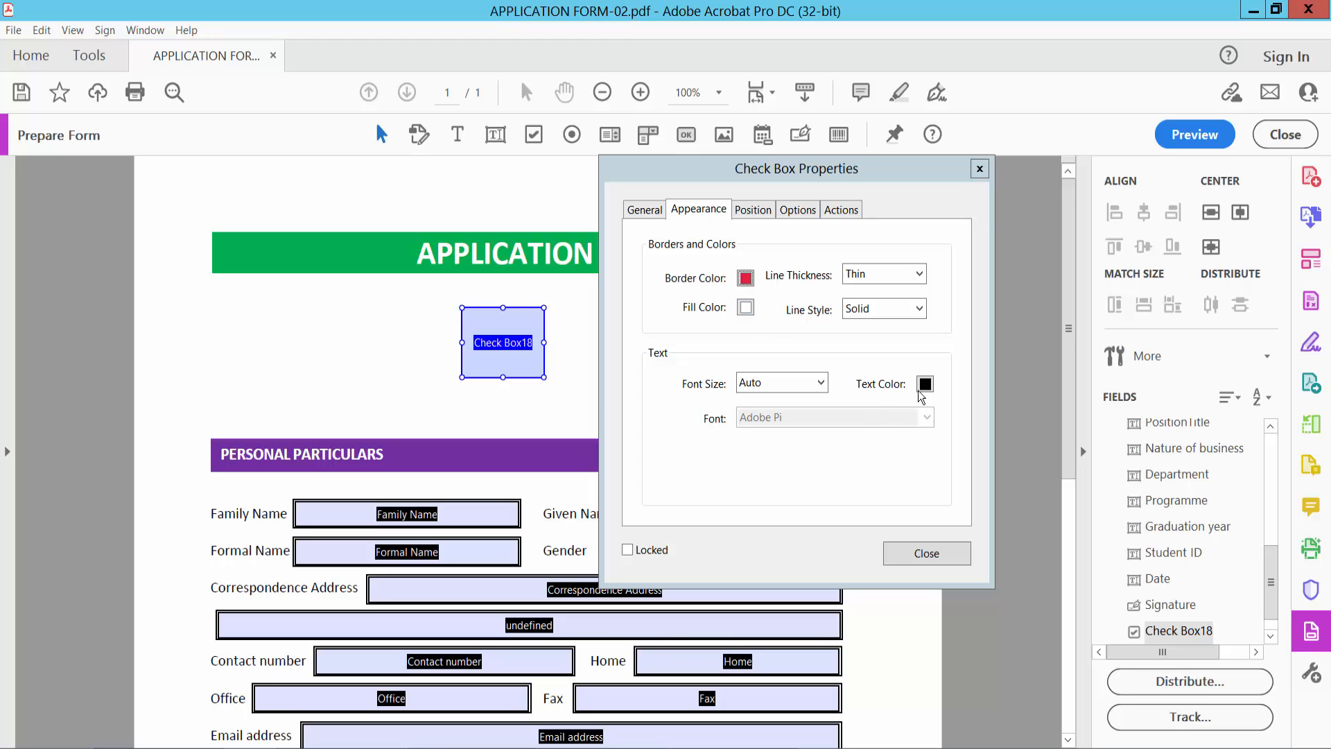
click(924, 384)
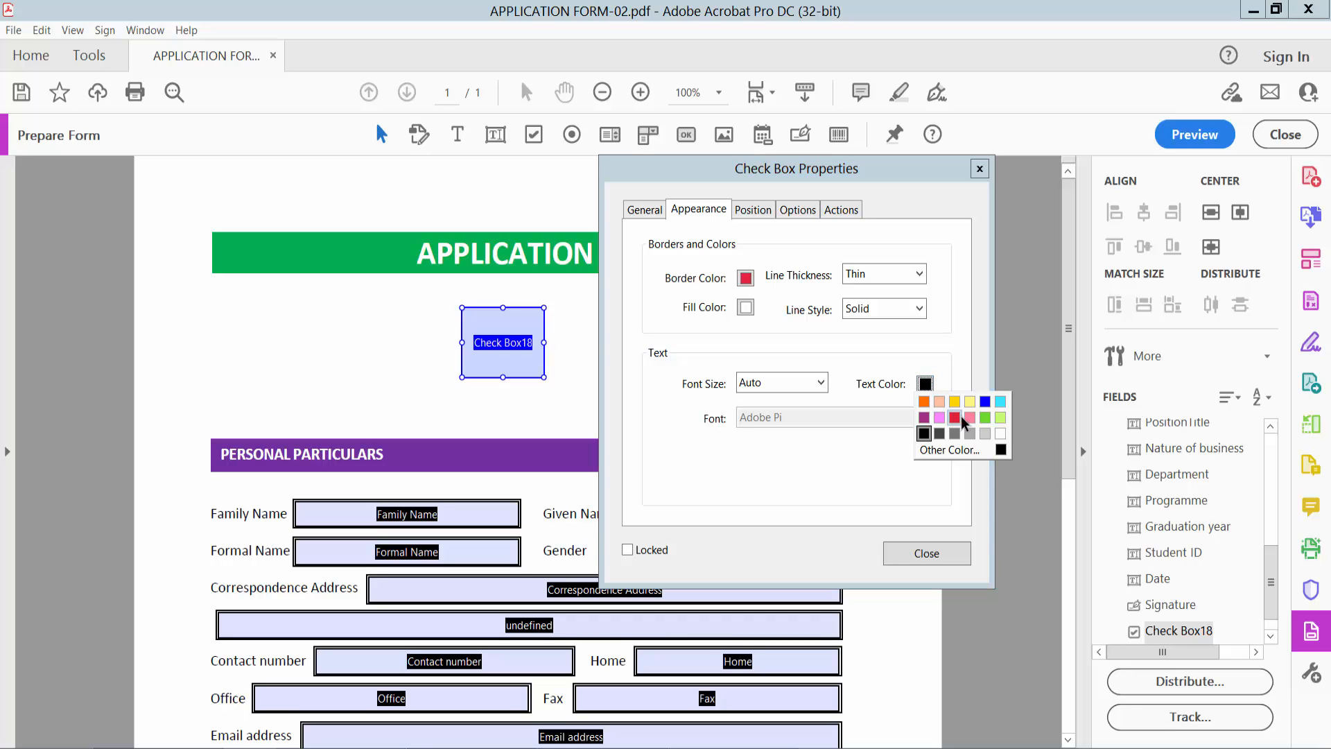
click(954, 418)
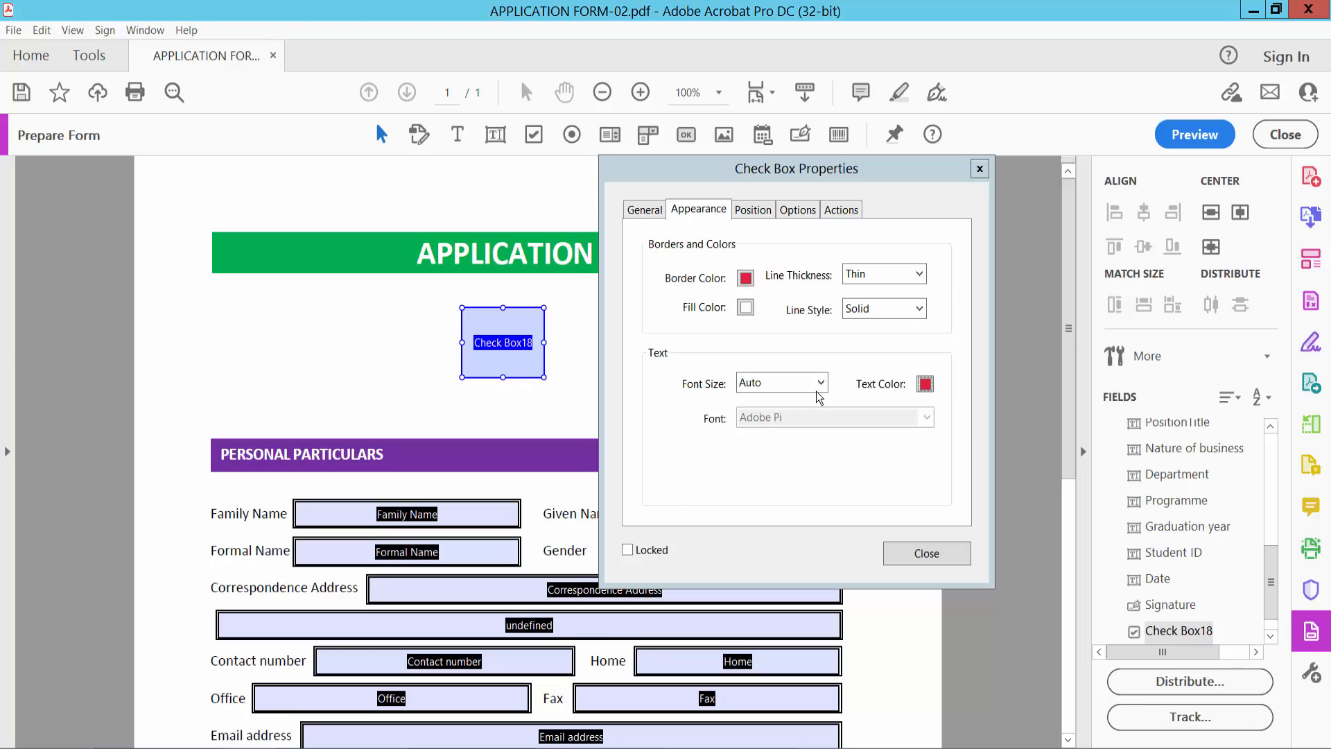
click(821, 382)
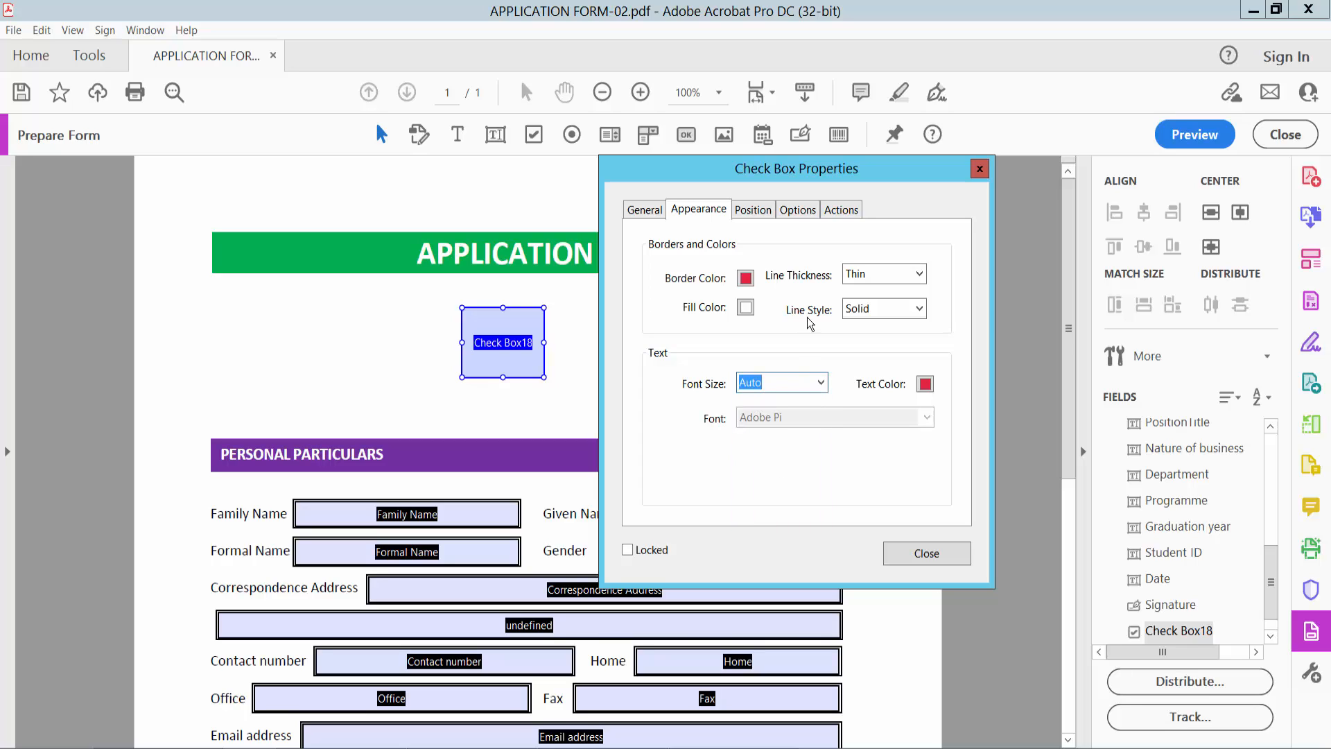
On Options, set the Check Box Style to Square
click(798, 210)
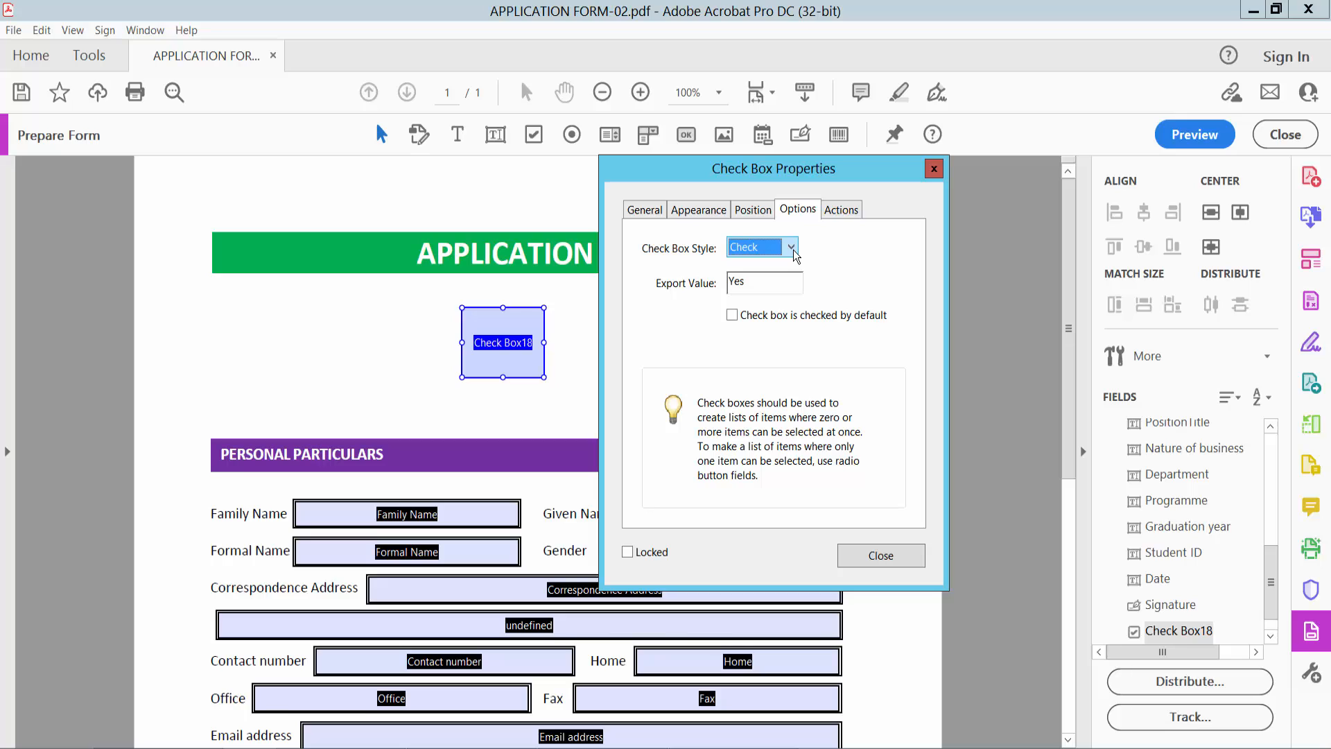
click(790, 247)
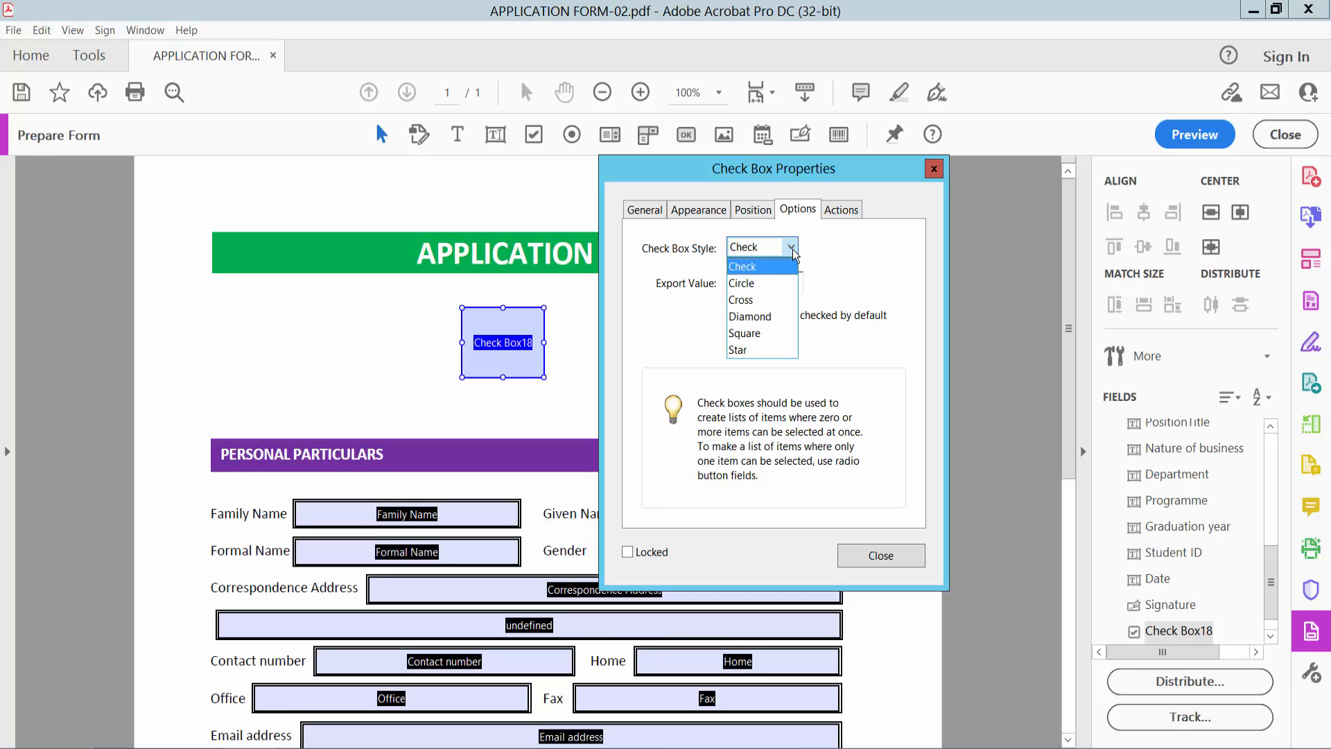
mouse_move(754, 299)
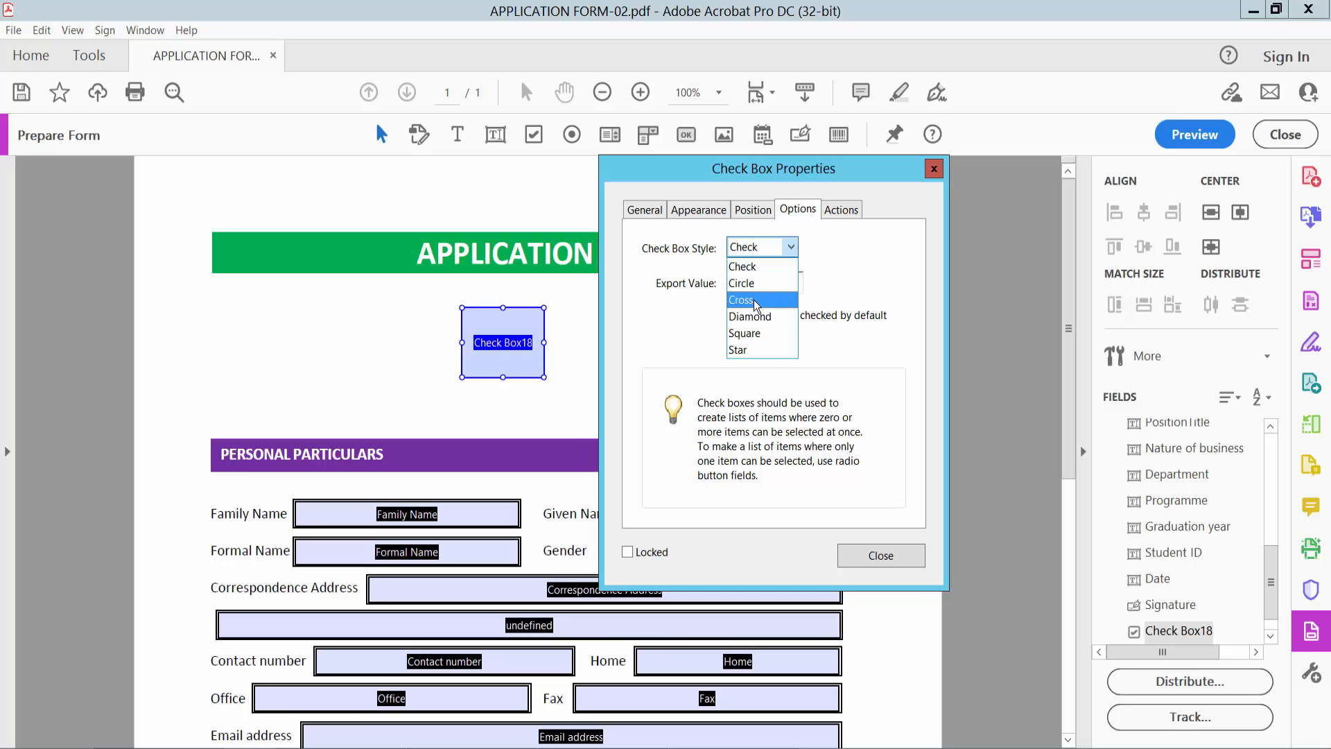
mouse_move(758, 333)
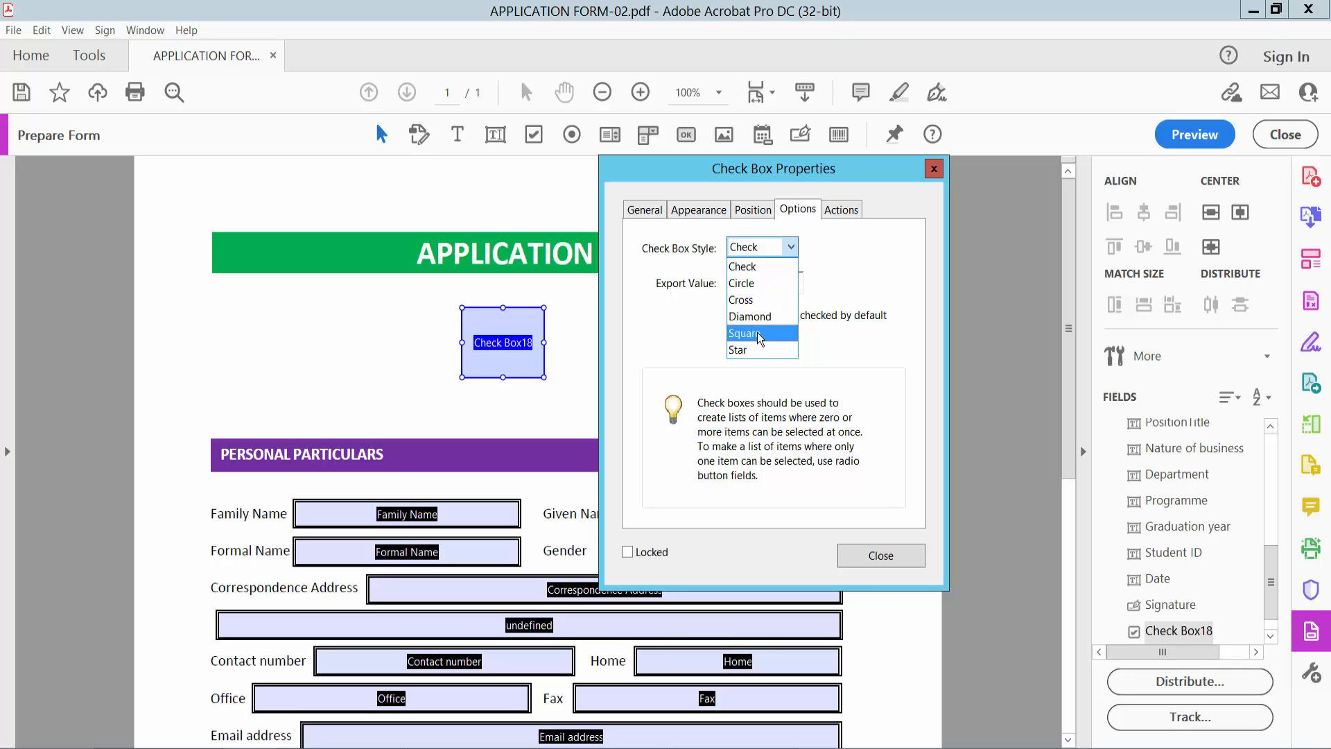
click(750, 333)
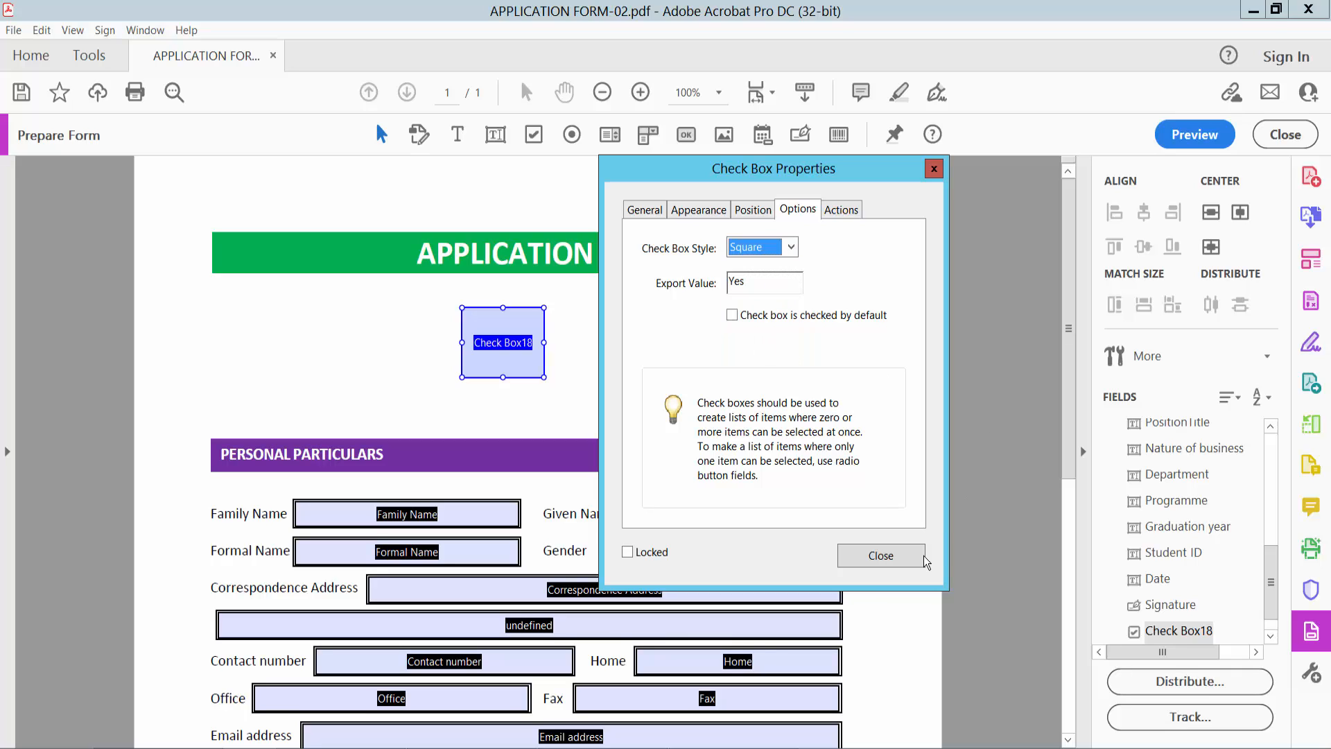
Close the properties, then tick the check box in Preview to show its red square mark
click(880, 554)
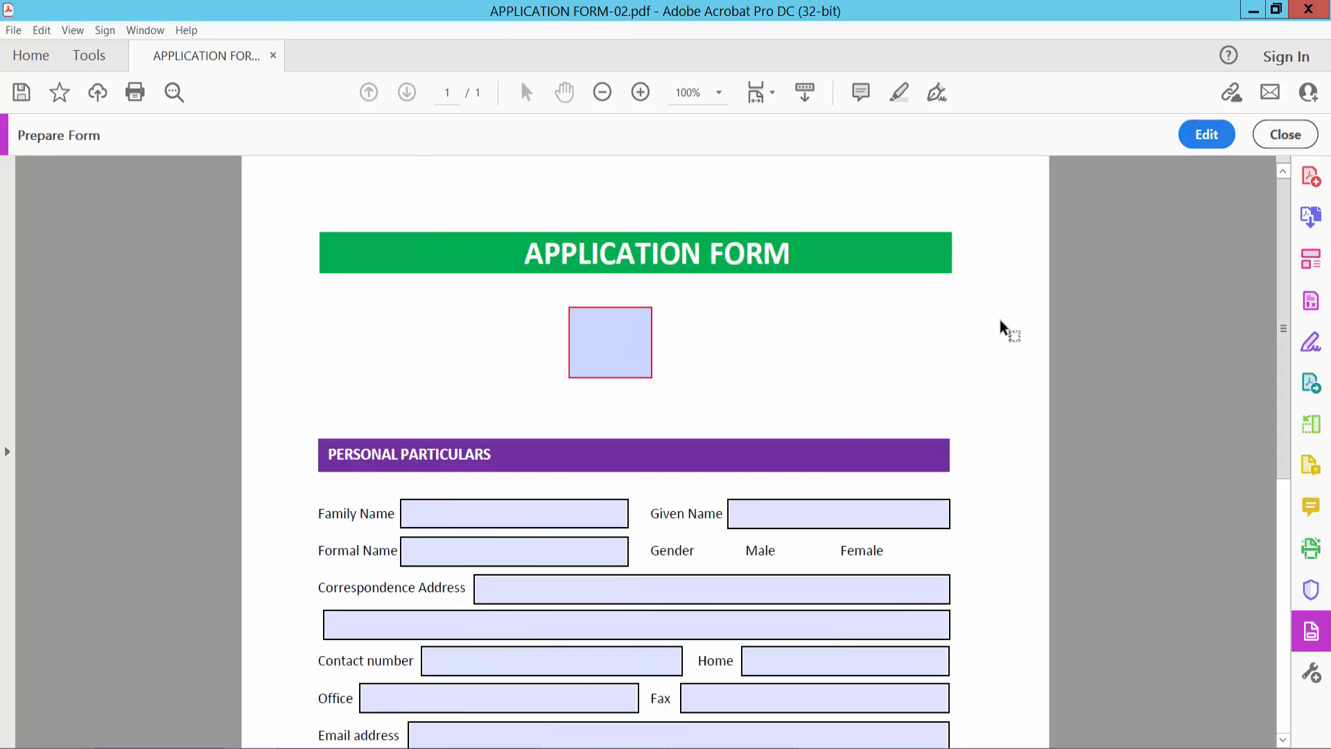
click(610, 343)
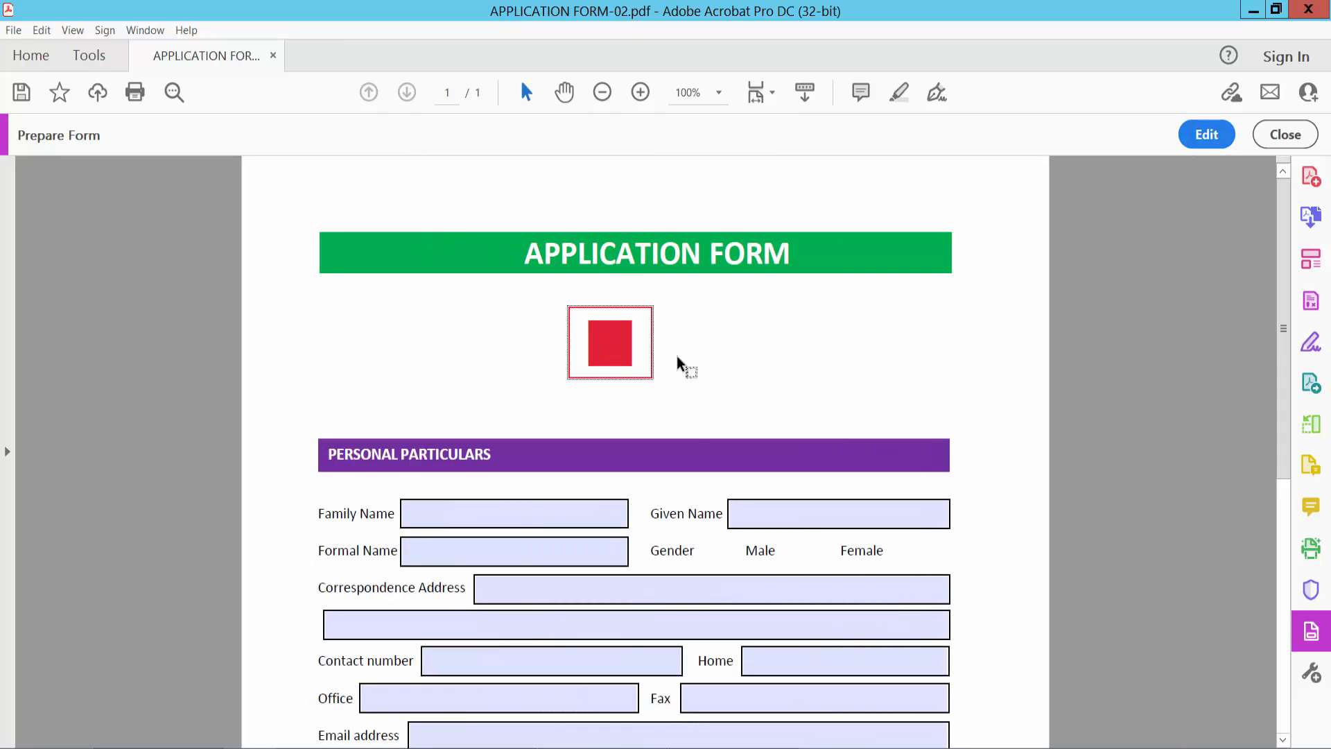
mouse_move(727, 362)
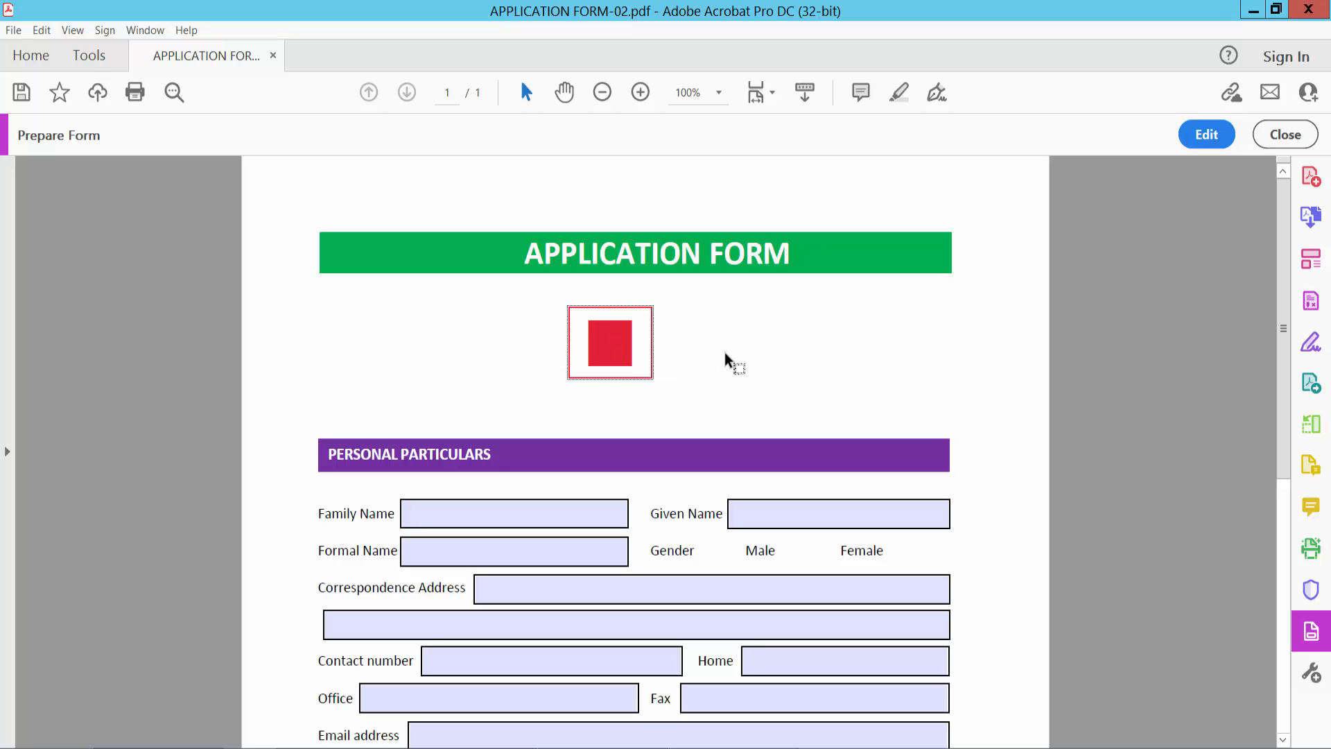